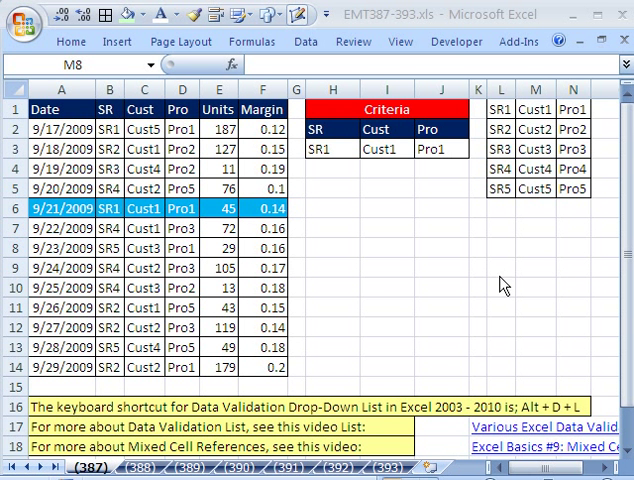
mouse_move(528, 284)
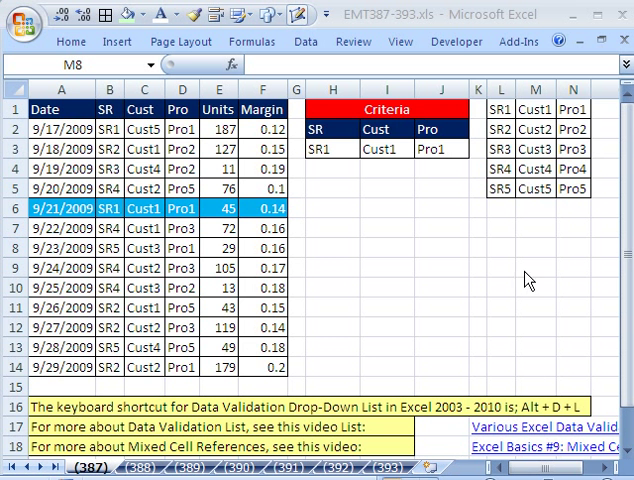
mouse_move(460, 56)
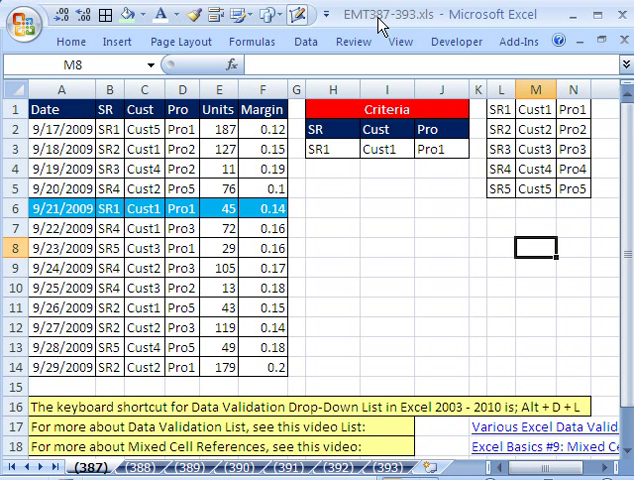
mouse_move(404, 30)
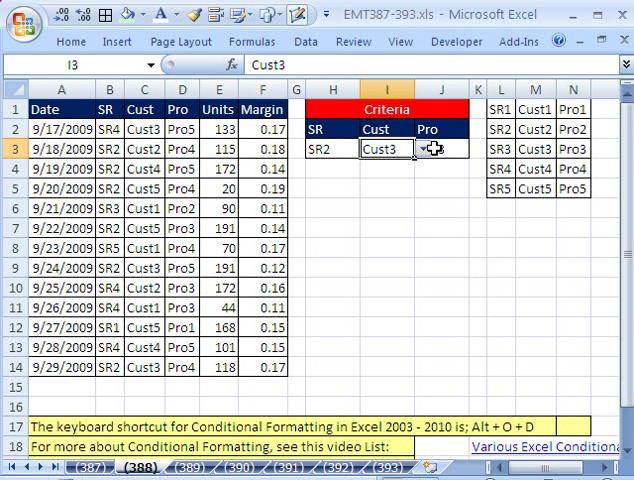
- Return to the Data Validation sheet and select the Cust and Pro criteria cells
click(416, 148)
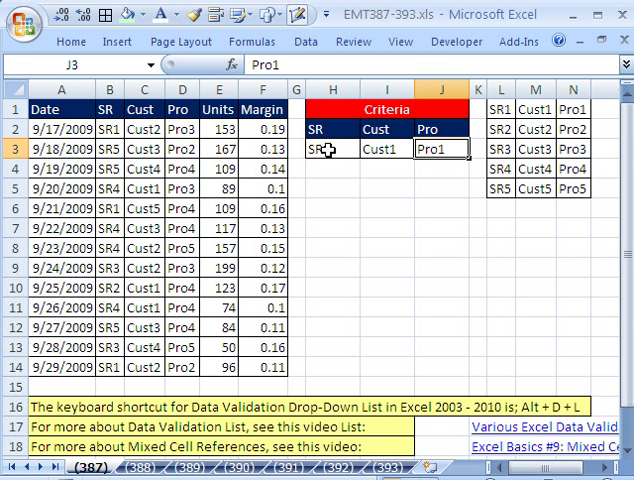
click(336, 148)
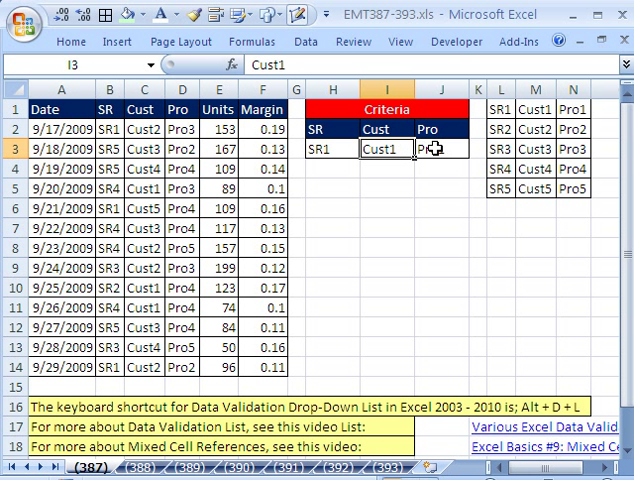
click(428, 148)
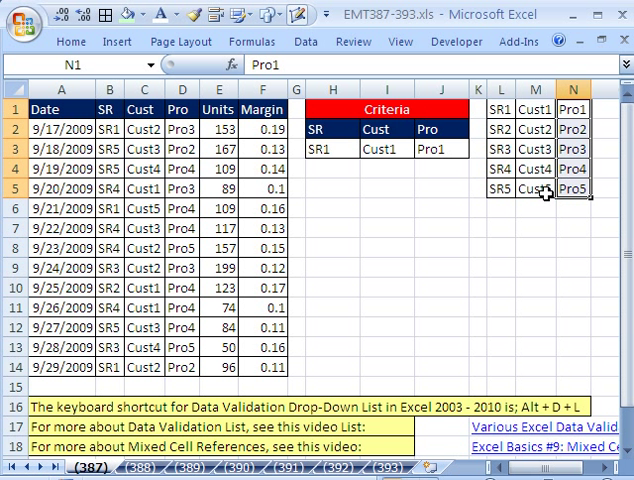
- Add Cust6 below the customer list in column M, then select H3 on the Data tab
click(540, 184)
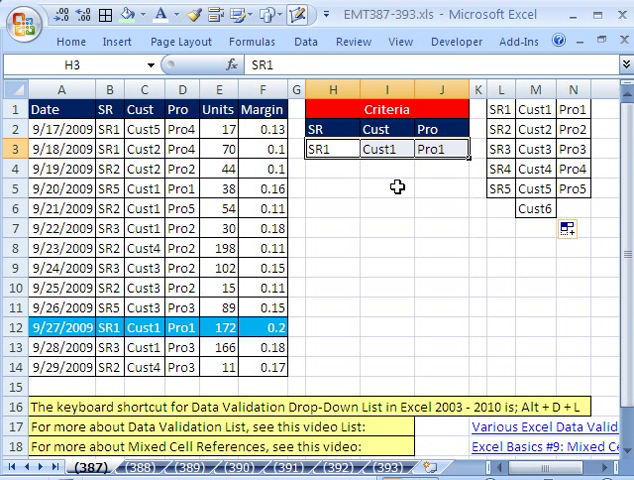
mouse_move(412, 206)
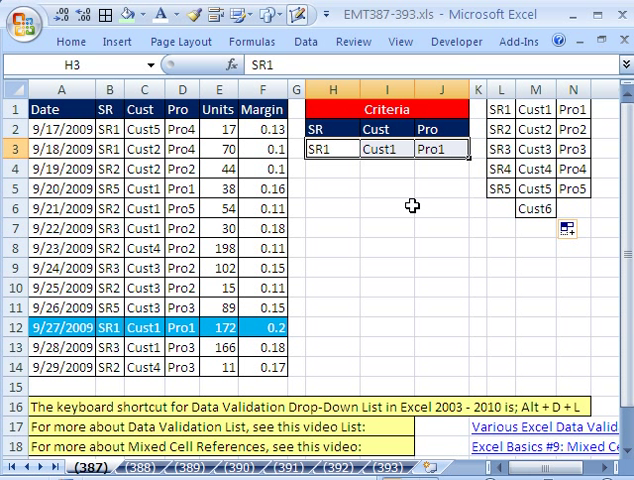
click(322, 40)
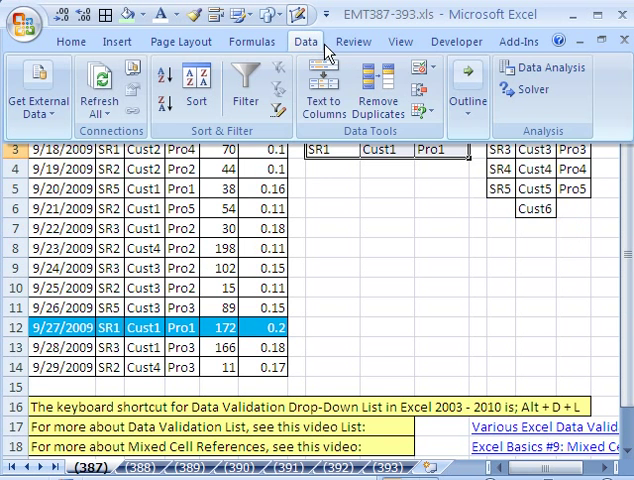
mouse_move(428, 80)
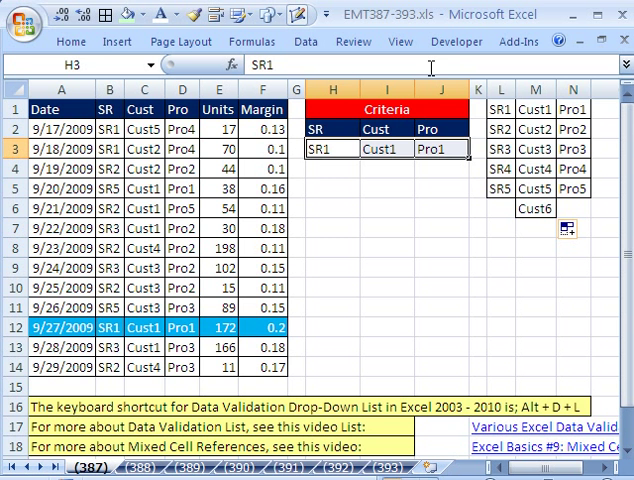
mouse_move(416, 68)
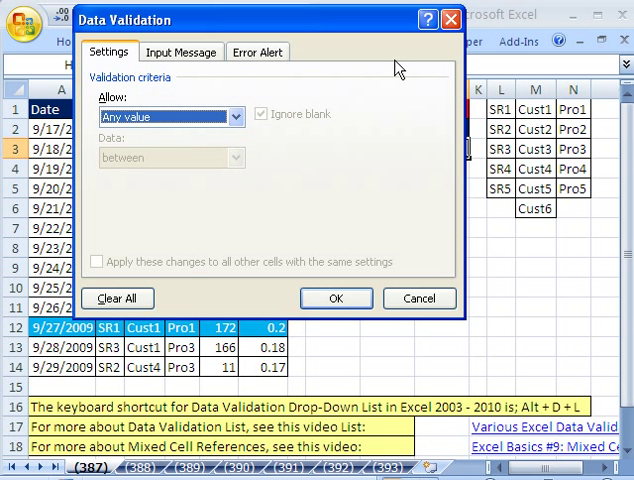
- Open the Data Validation dialog for the SR criteria cell
click(236, 116)
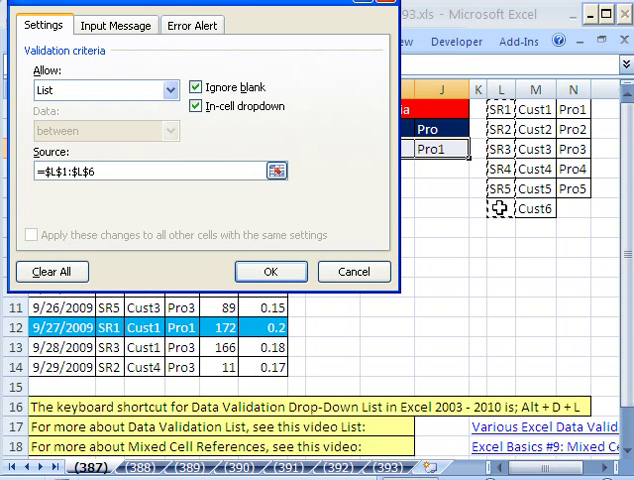
mouse_move(92, 196)
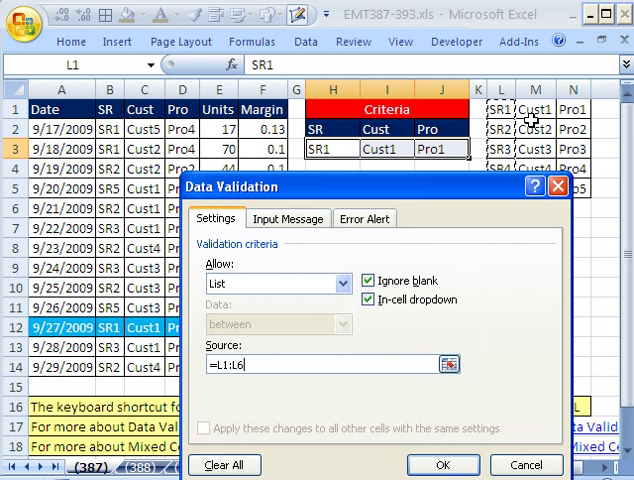
mouse_move(438, 204)
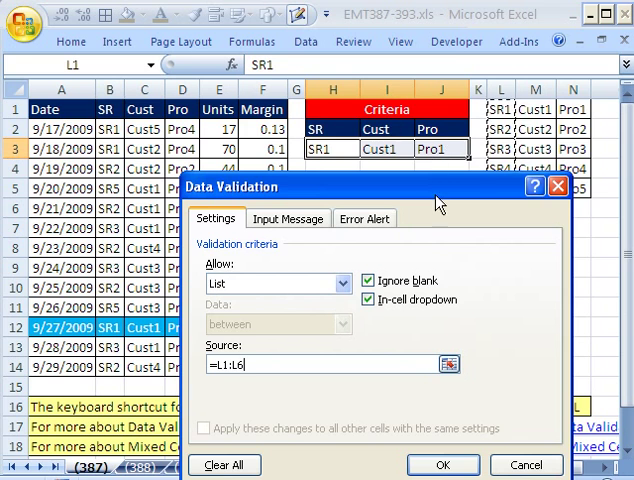
- Allow a List with Source =L1:L6 as a relative reference and confirm
click(442, 464)
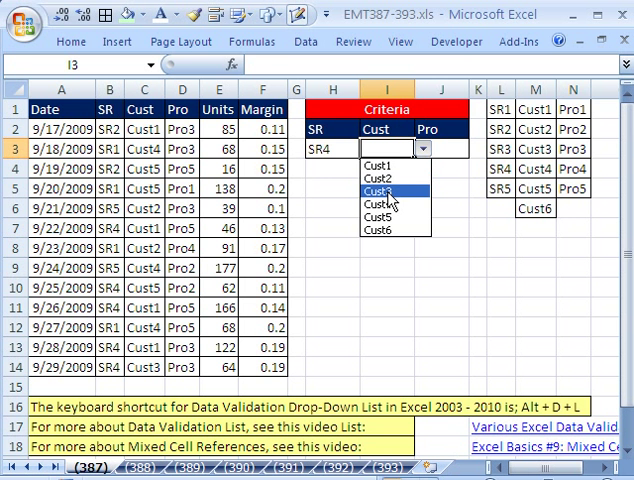
- Pick SR4 and Cust3 from the new in-cell dropdowns in H3 and I3
click(476, 148)
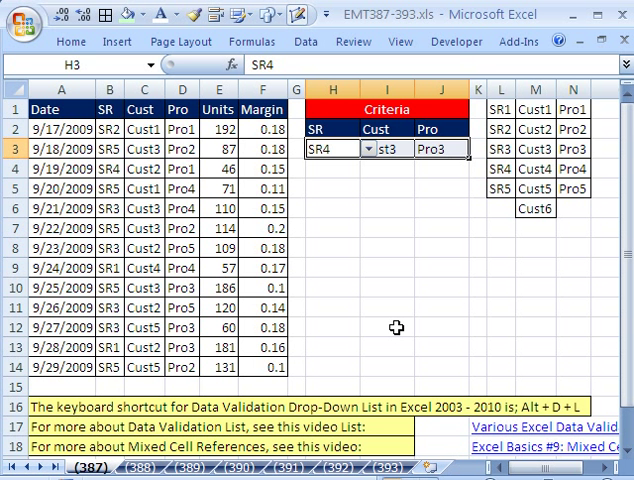
mouse_move(358, 172)
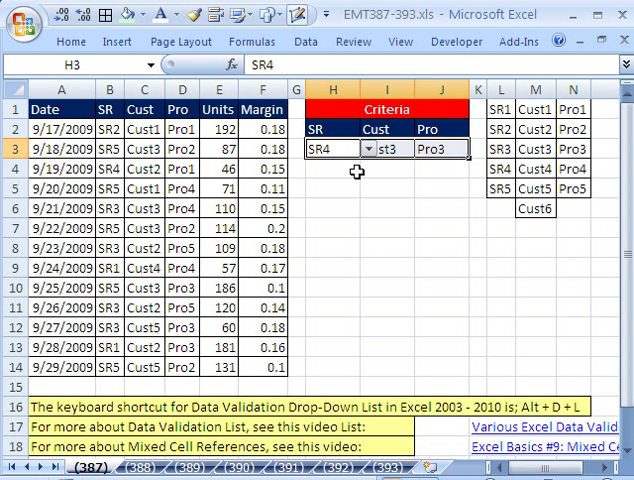